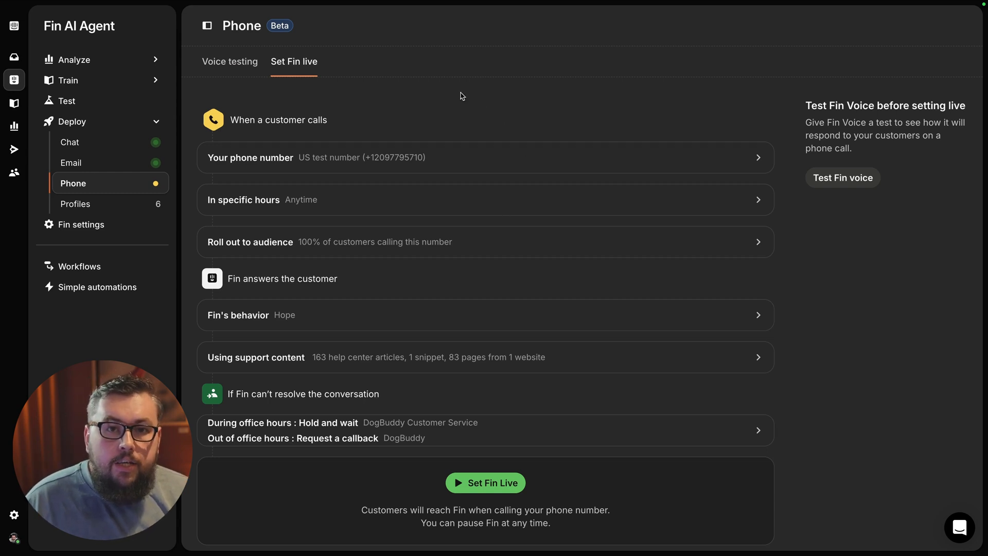
{"action": "mouse_move", "coordinate": [436, 155]}
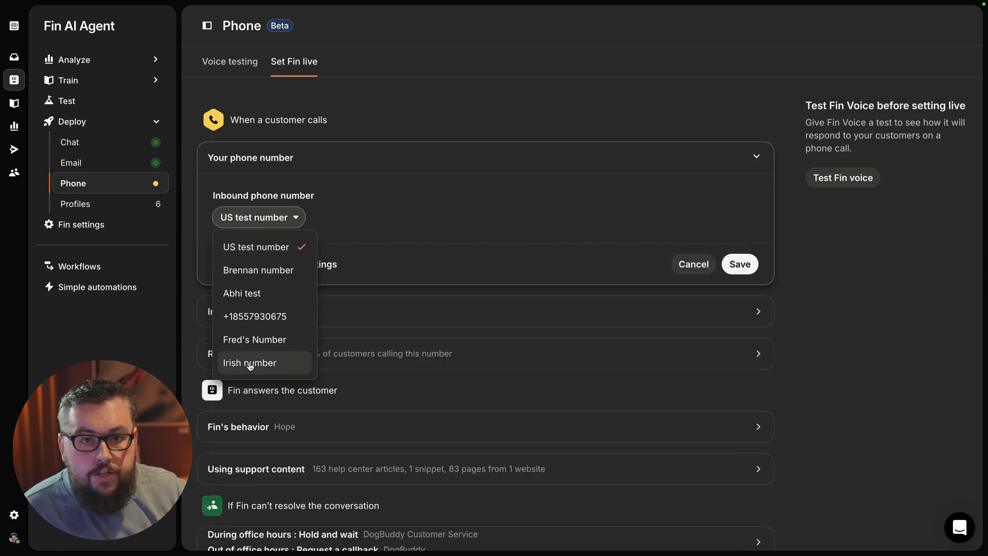
{"action": "left_click", "coordinate": [250, 362]}
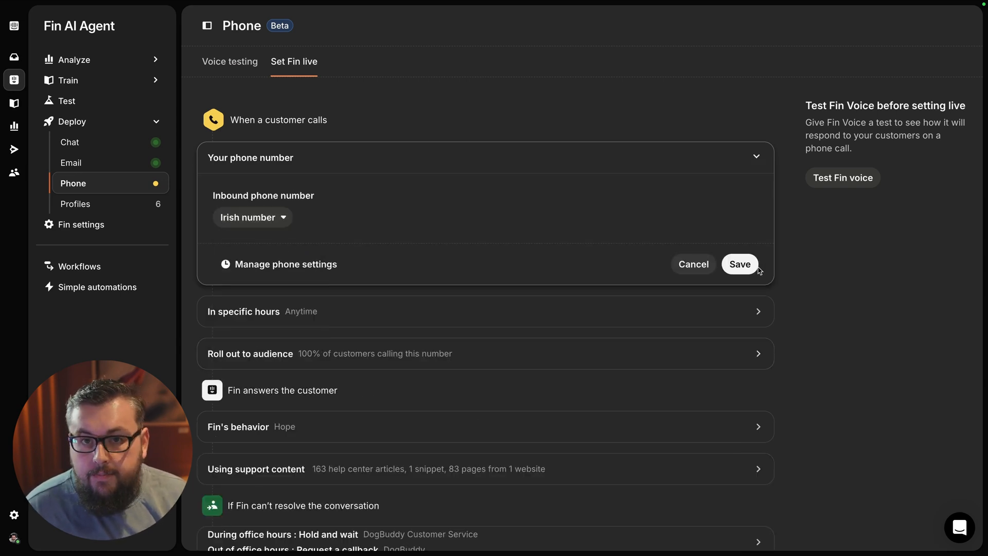
{"action": "left_click", "coordinate": [739, 264]}
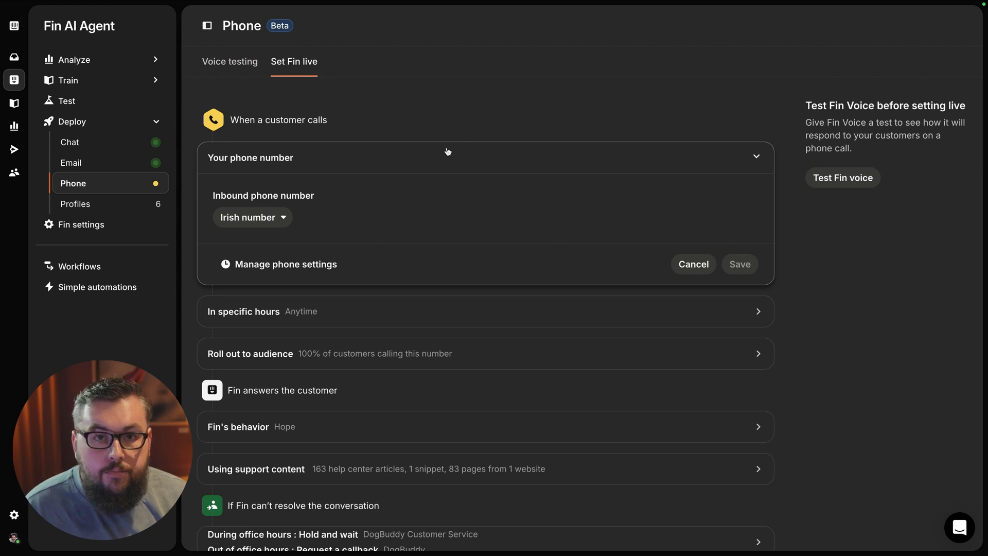
{"action": "left_click", "coordinate": [739, 265]}
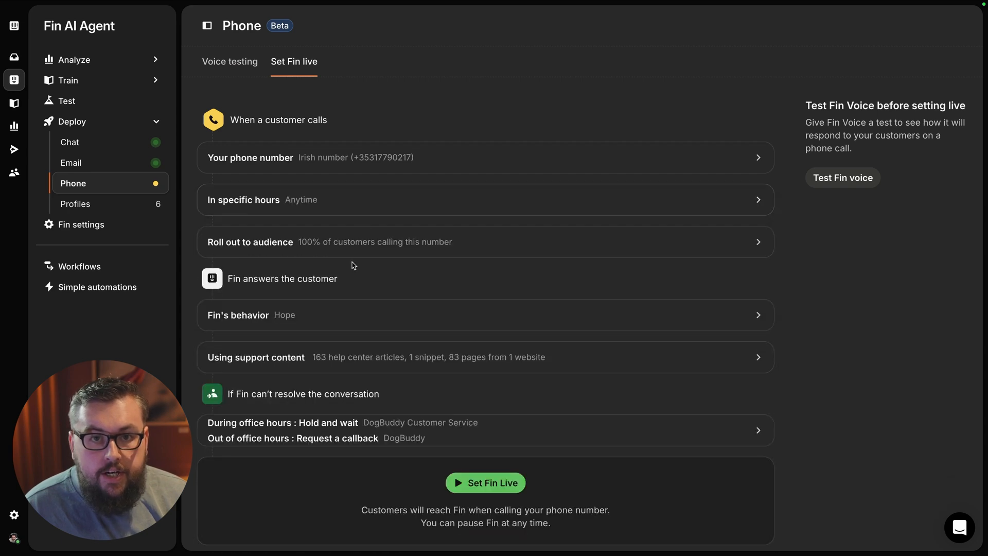
Check the 100% call rollout, then reveal Fin's voice (Hope) and DogBuddy self-intro settings.
{"action": "left_click", "coordinate": [485, 240]}
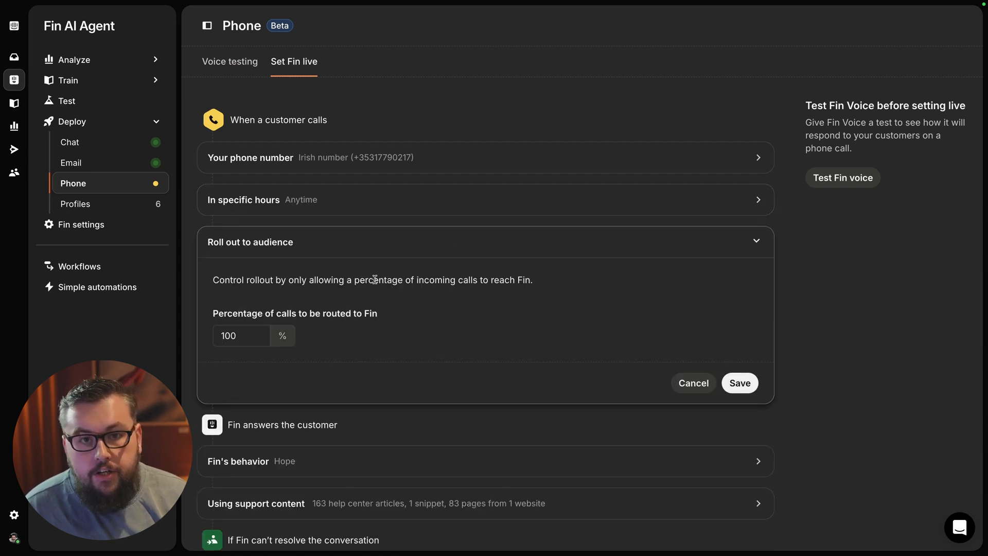
{"action": "left_click", "coordinate": [739, 383]}
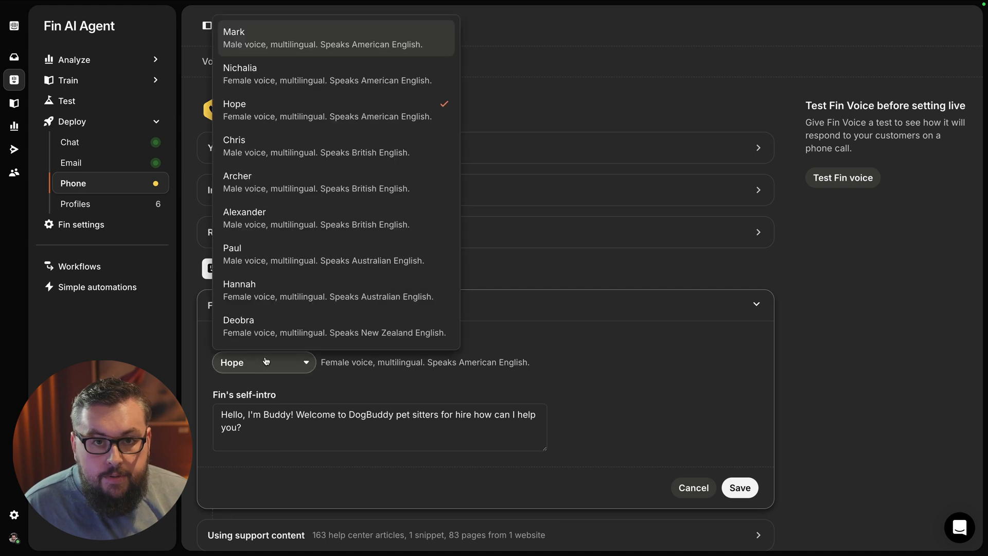
{"action": "mouse_move", "coordinate": [546, 345]}
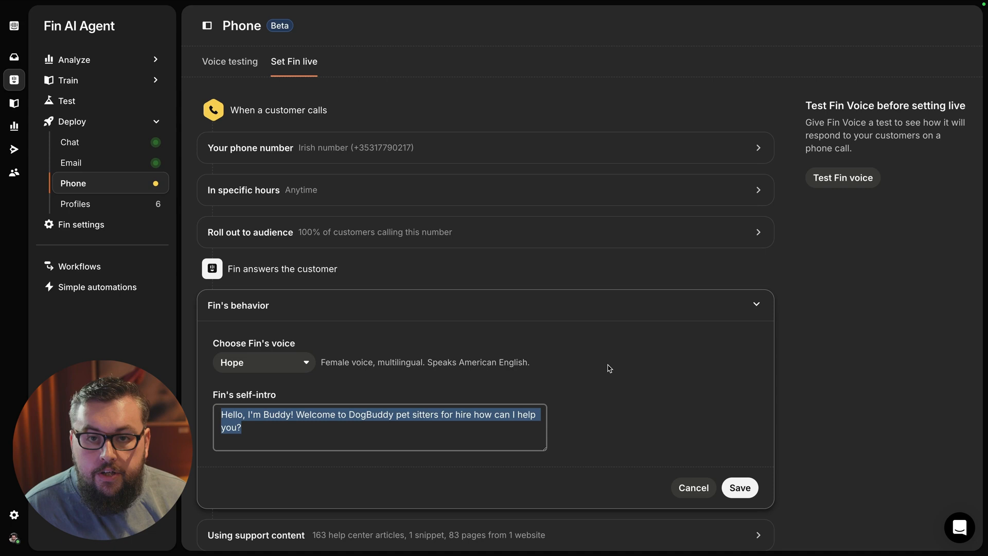
Reveal the during-office-hours handoff: Hold and wait, assigned to DogBuddy Customer Service.
{"action": "scroll", "scroll_direction": "down", "scroll_amount": 3}
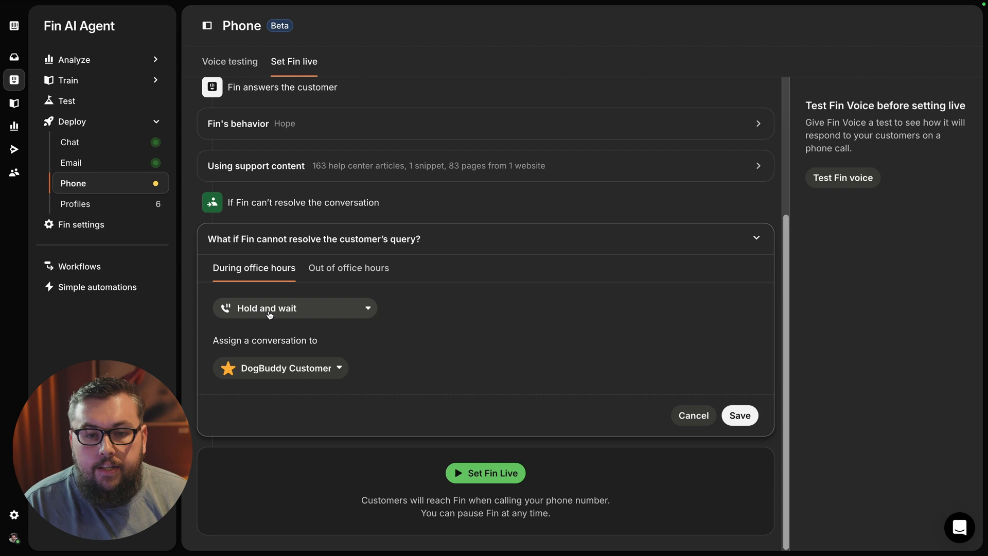
{"action": "mouse_move", "coordinate": [345, 337]}
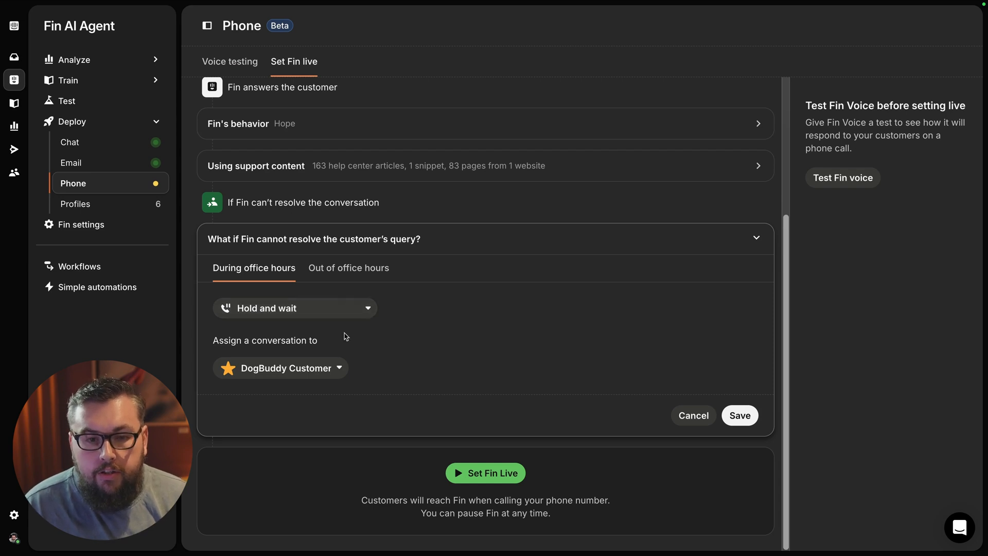
{"action": "mouse_move", "coordinate": [265, 375]}
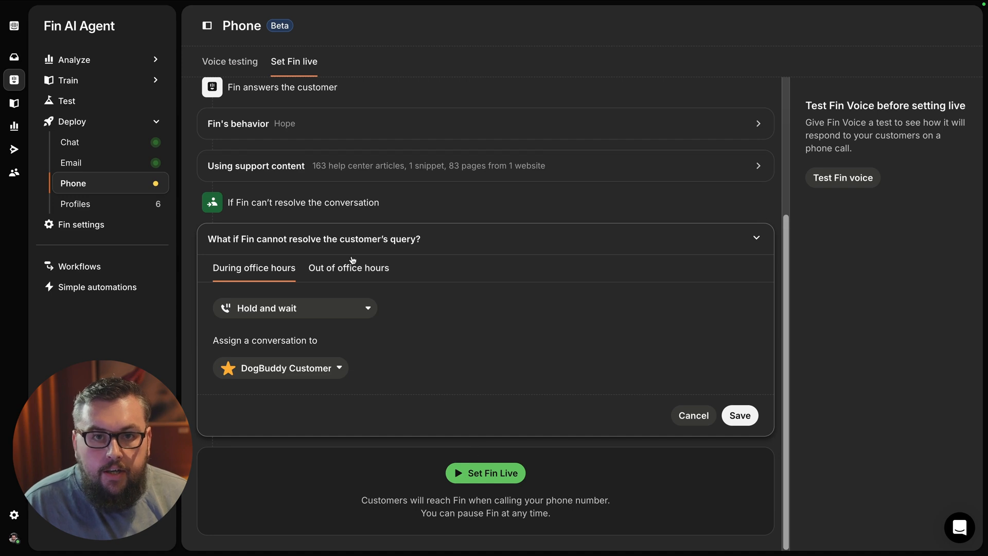
Review the out-of-office Request a callback handoff, then set Fin live on the phone.
{"action": "left_click", "coordinate": [349, 268]}
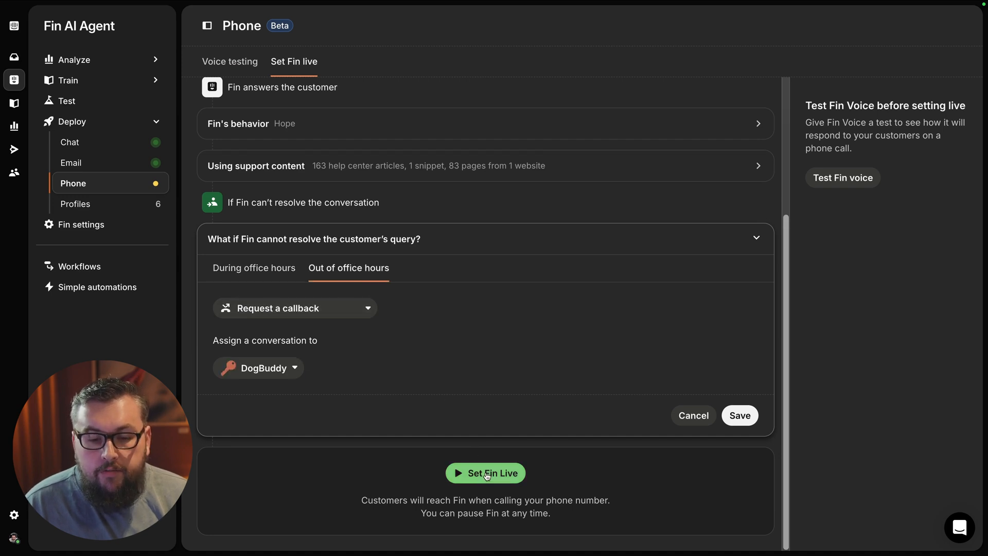
{"action": "left_click", "coordinate": [485, 473]}
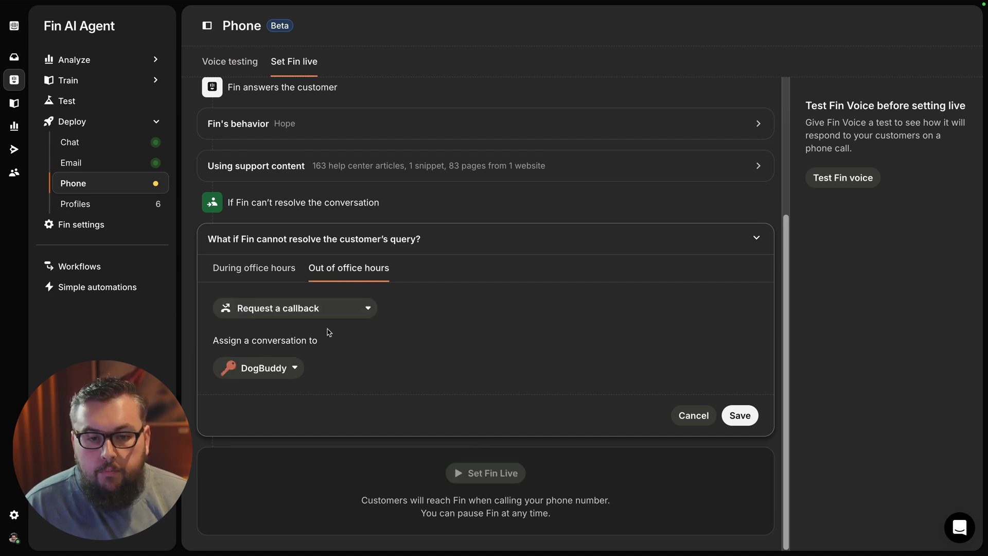
{"action": "mouse_move", "coordinate": [409, 355]}
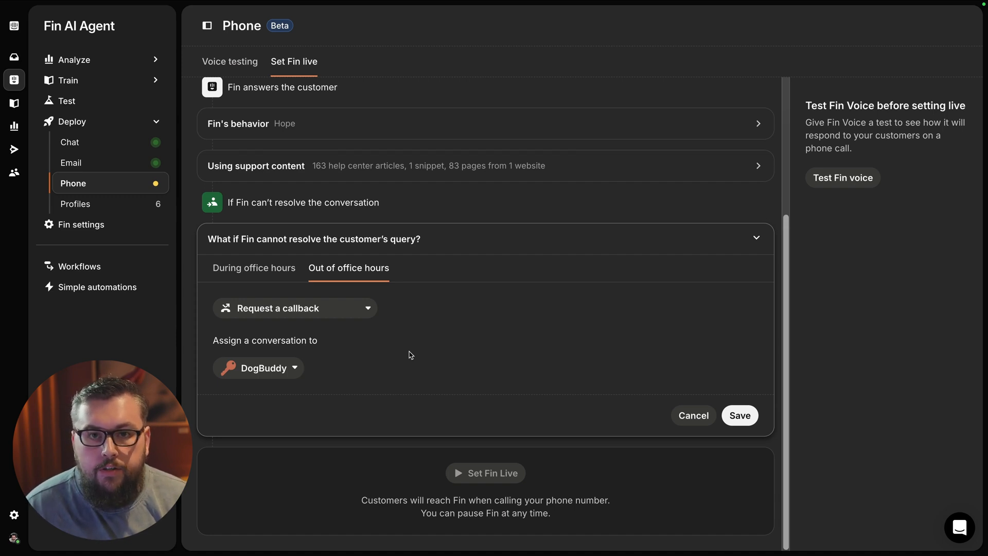
{"action": "left_click", "coordinate": [485, 473]}
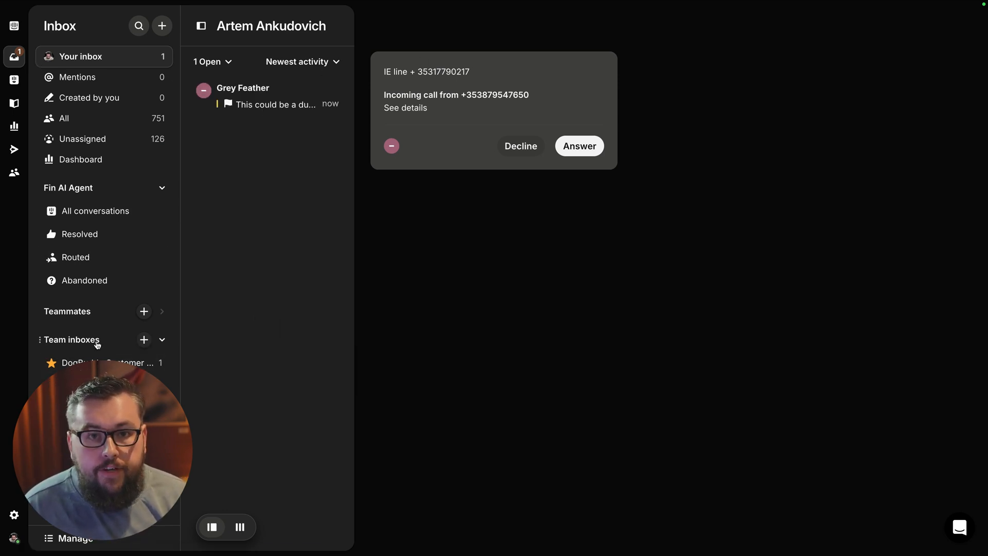
{"action": "mouse_move", "coordinate": [107, 362]}
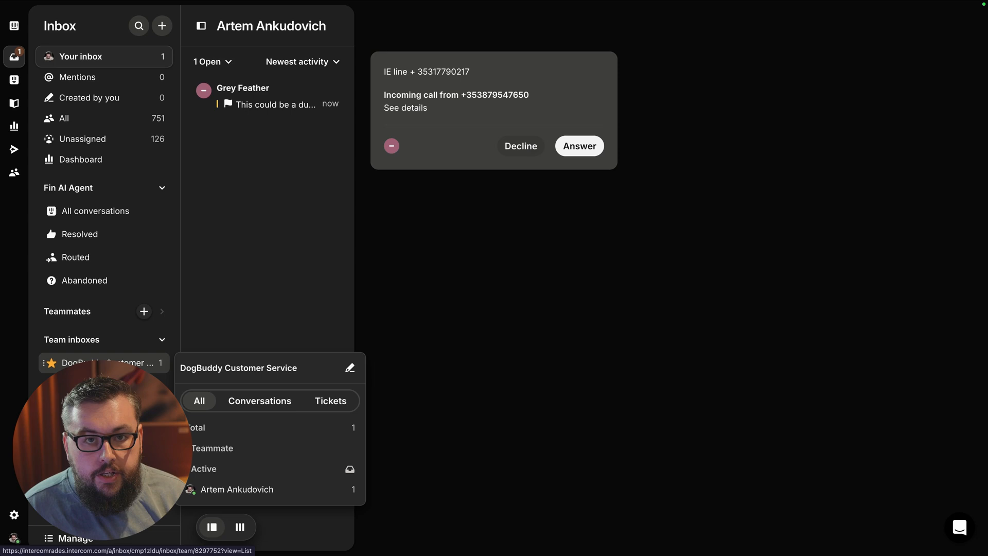
{"action": "mouse_move", "coordinate": [249, 465]}
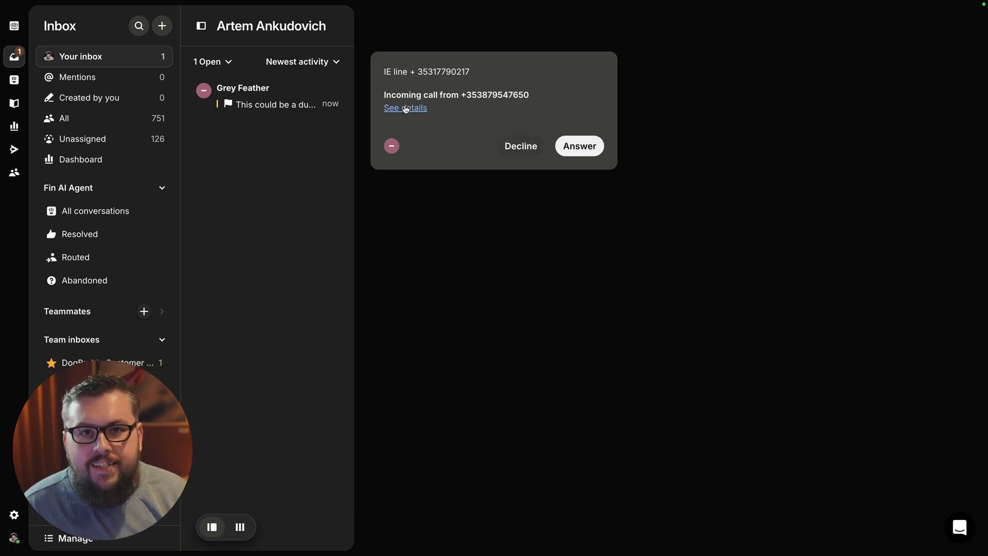
View the escalated call's AI summary, then return to Grey Feather's conversation details.
{"action": "left_click", "coordinate": [271, 96]}
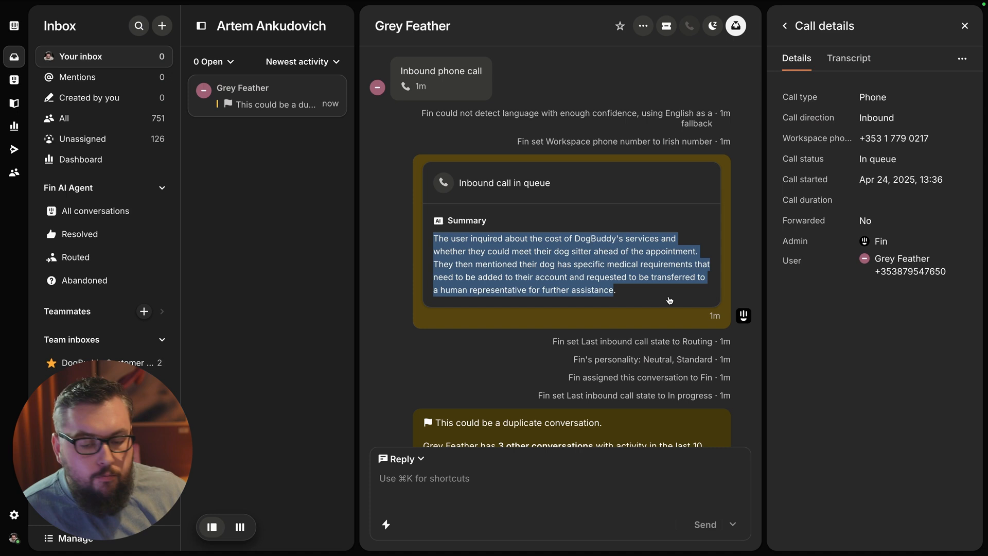
{"action": "left_click", "coordinate": [784, 26]}
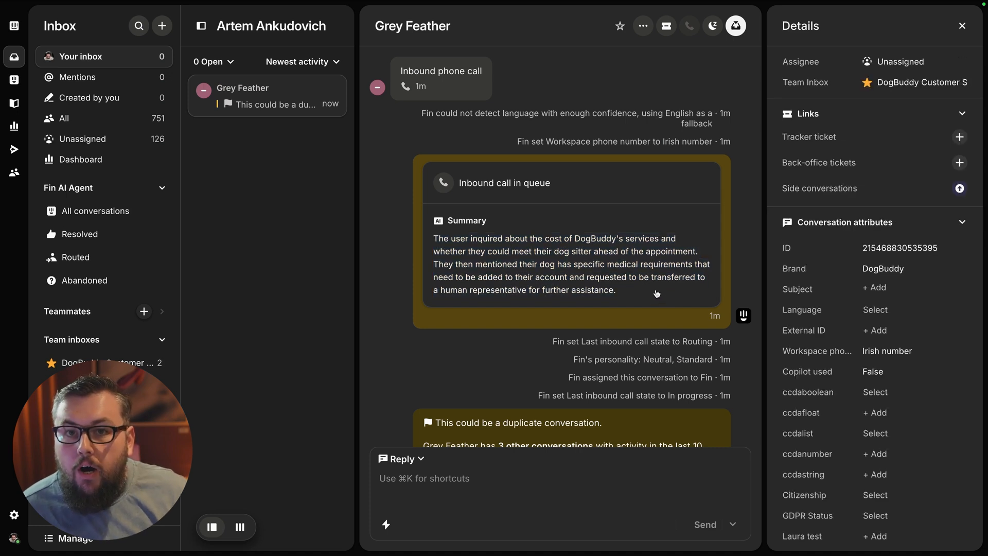